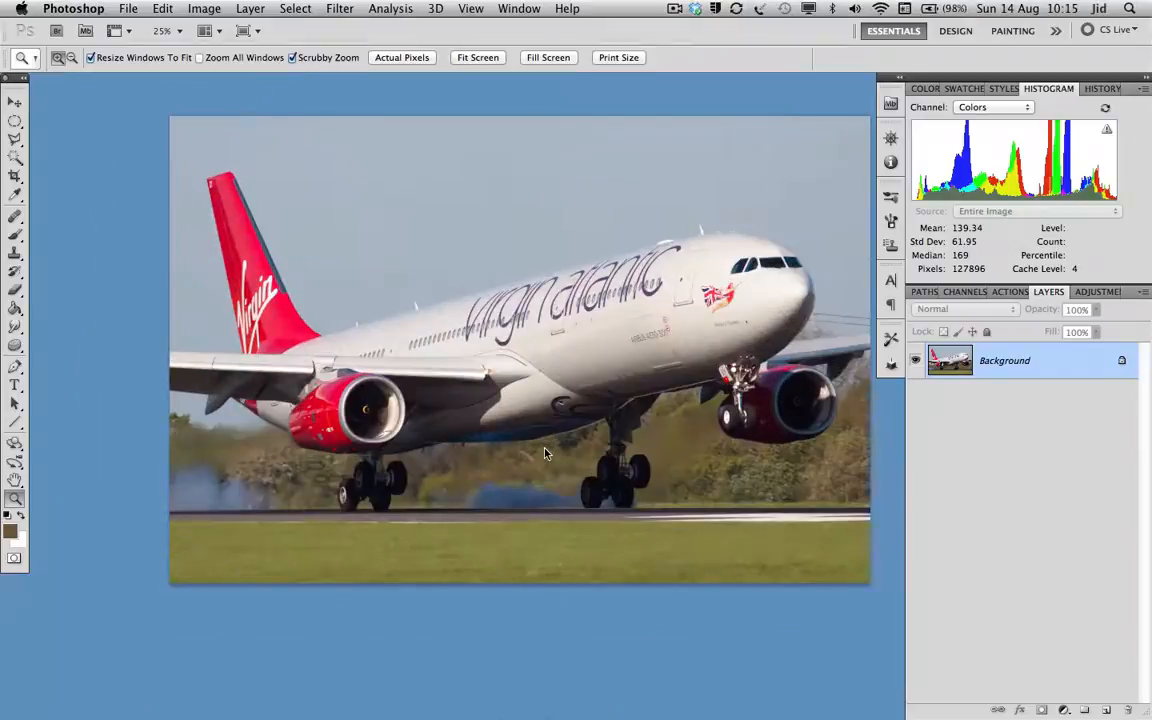
{"action": "mouse_move", "coordinate": [545, 449]}
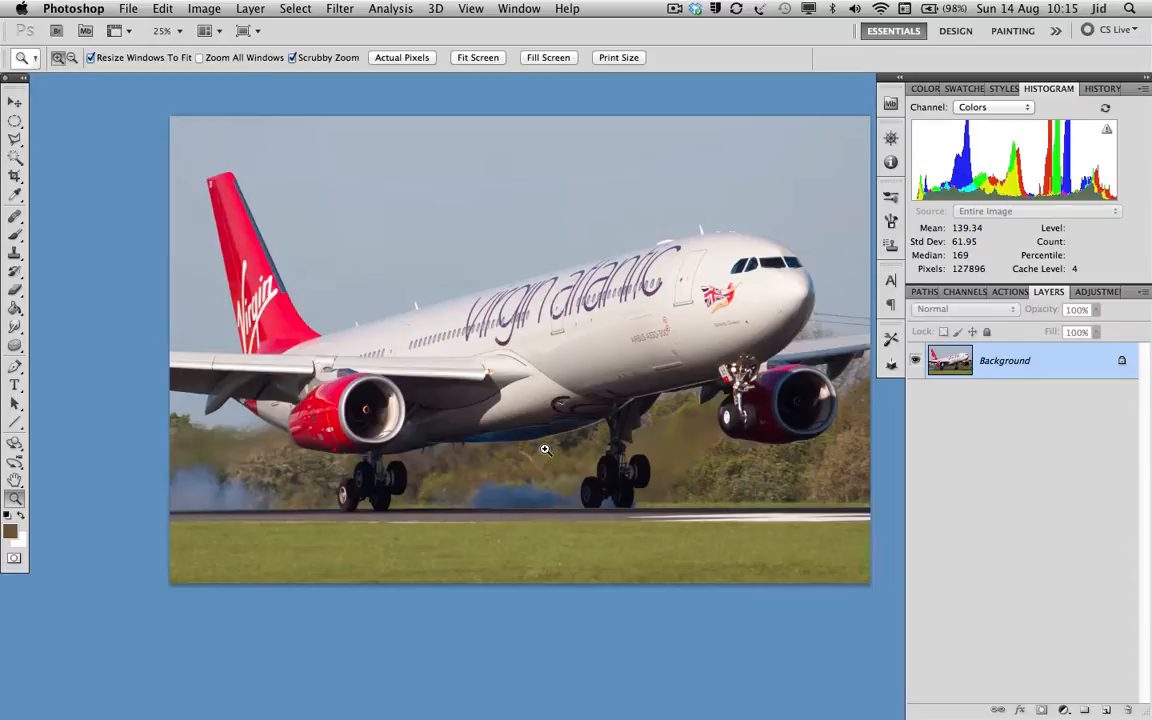
{"action": "mouse_move", "coordinate": [642, 421]}
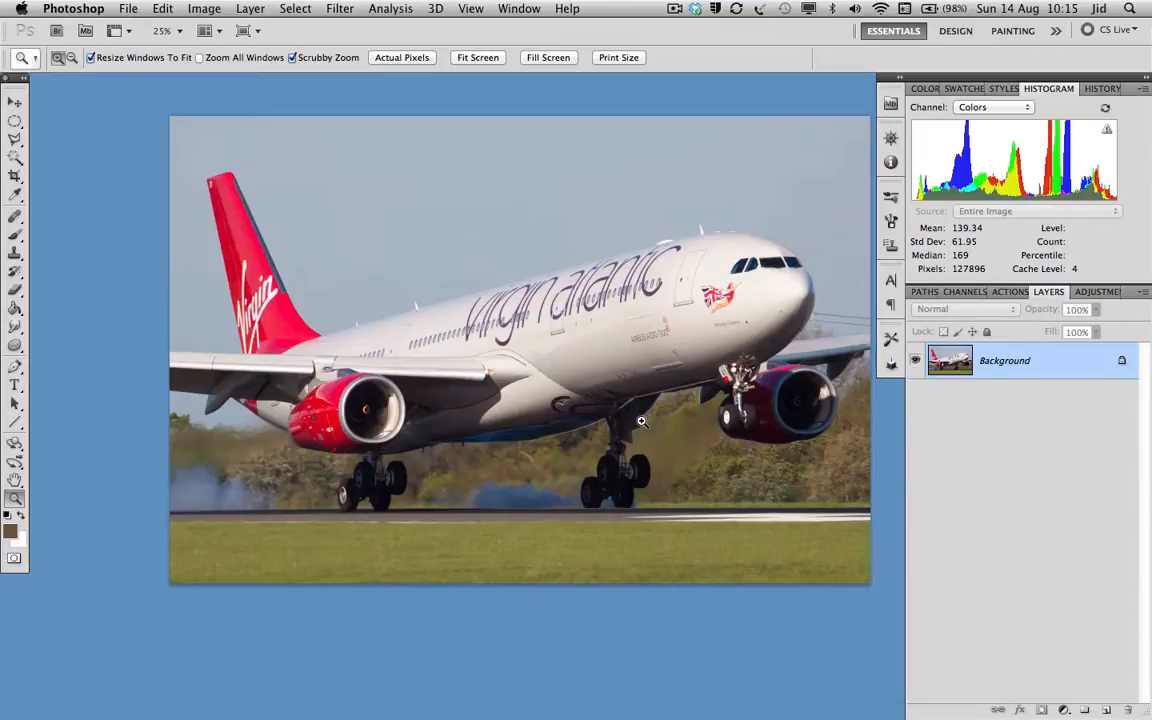
{"action": "mouse_move", "coordinate": [975, 452]}
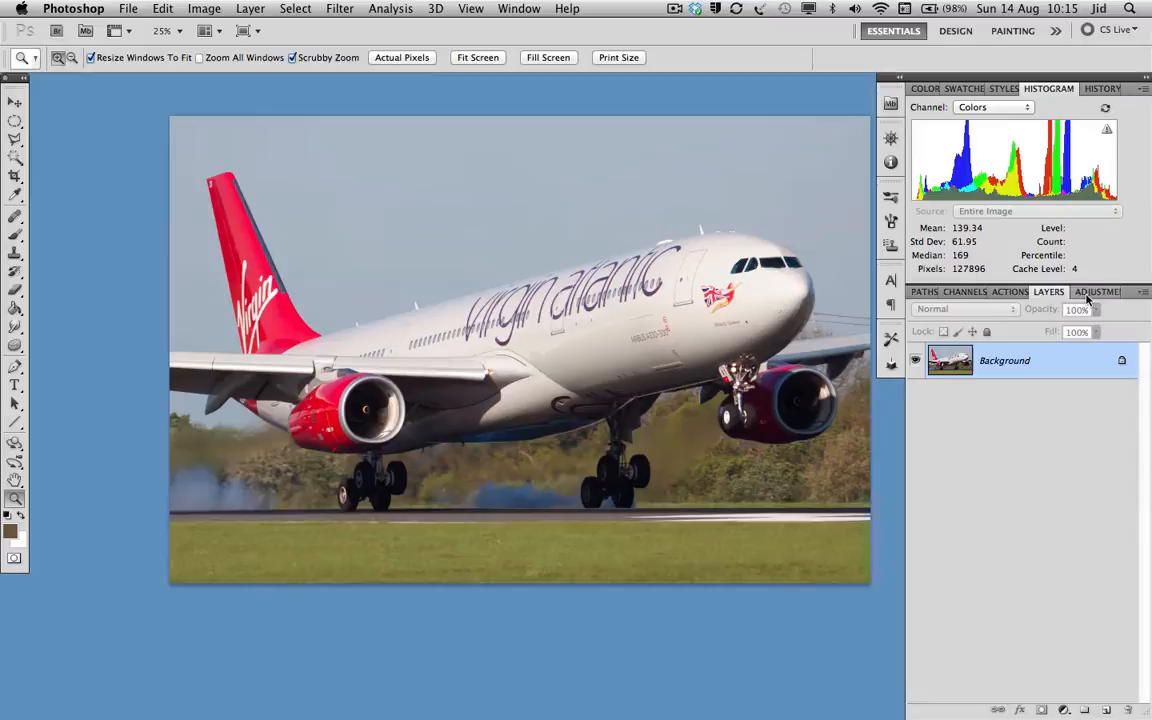
{"action": "mouse_move", "coordinate": [1097, 291]}
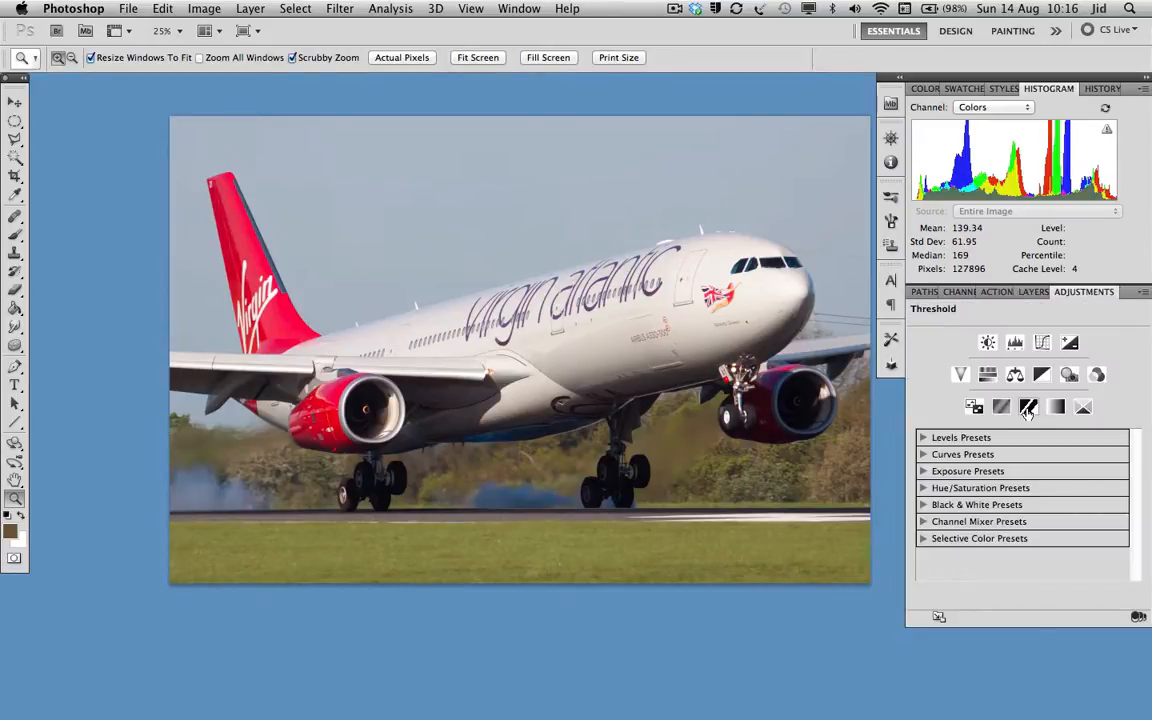
{"action": "mouse_move", "coordinate": [1028, 406]}
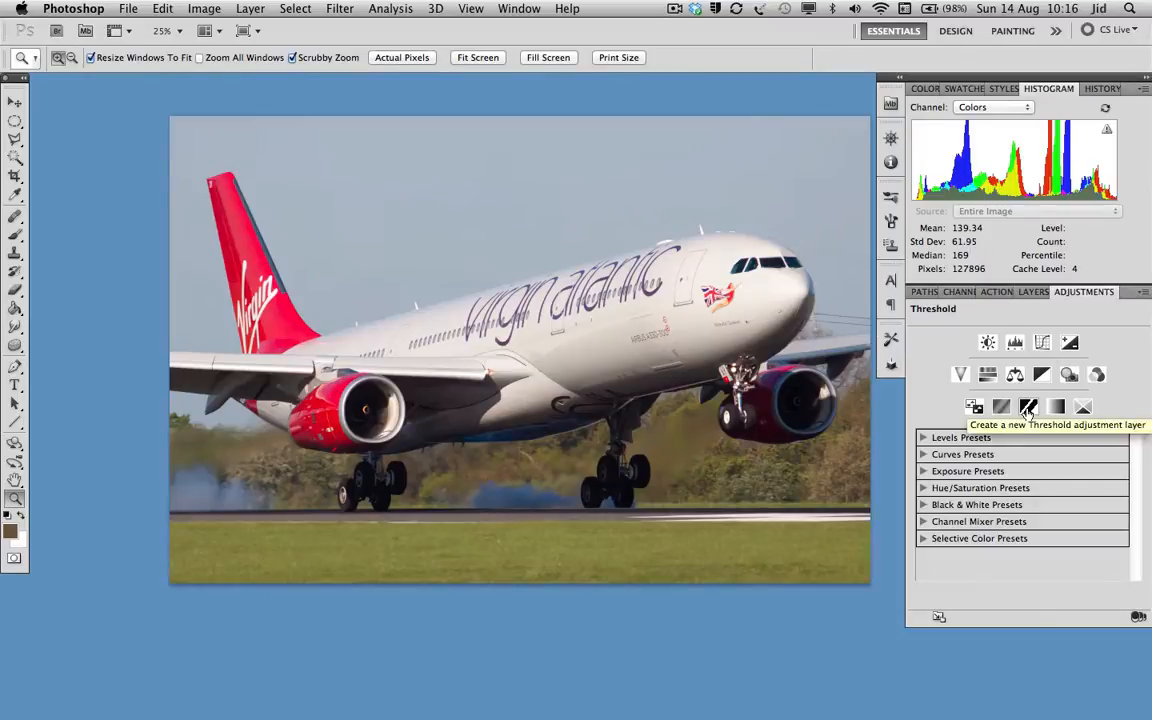
Add a Threshold adjustment layer over the airliner photo.
{"action": "left_click", "coordinate": [1028, 406]}
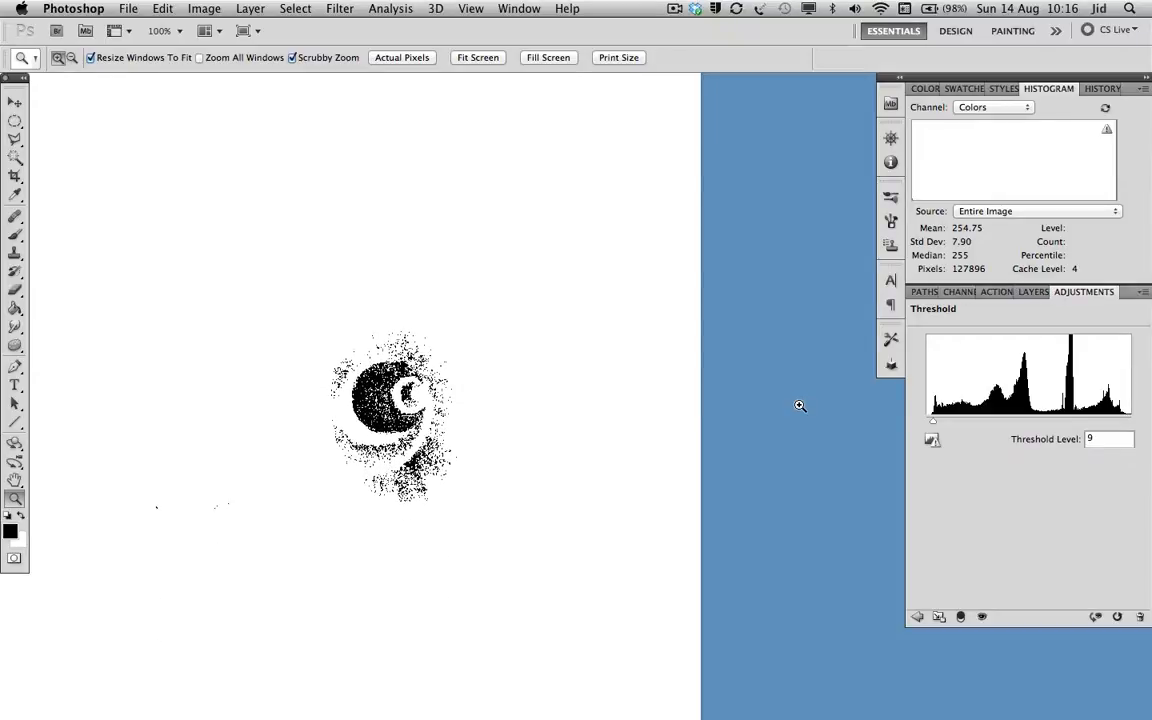
{"action": "mouse_move", "coordinate": [435, 428]}
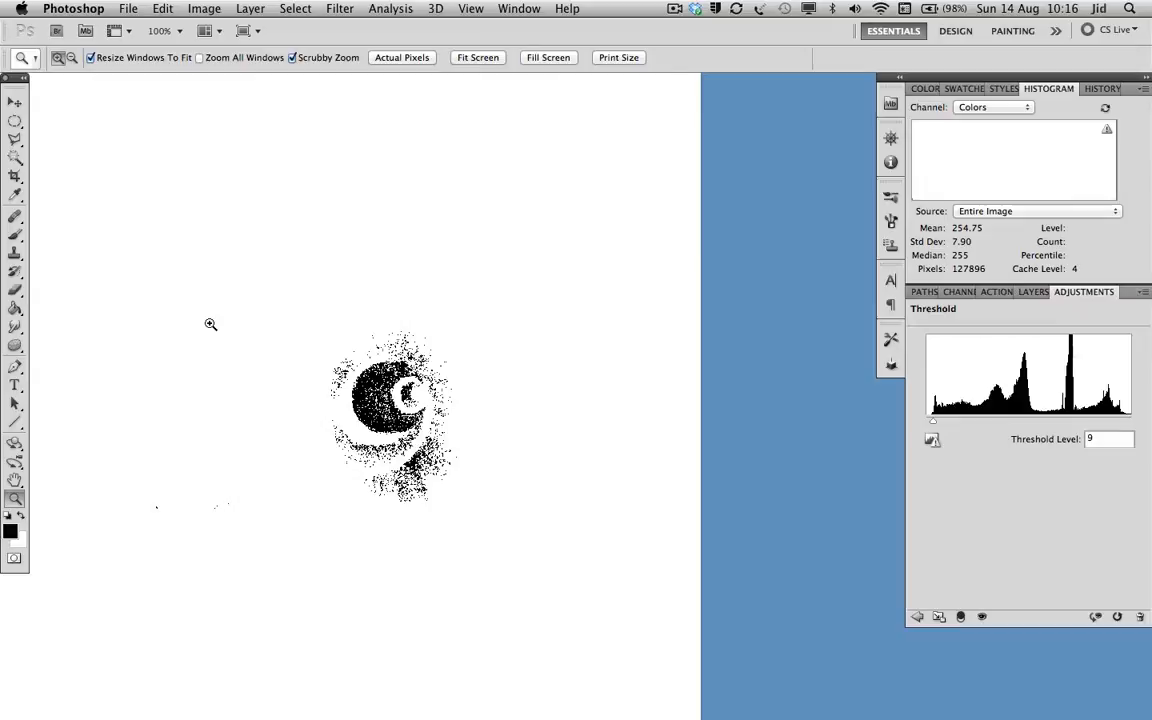
{"action": "left_click", "coordinate": [15, 196]}
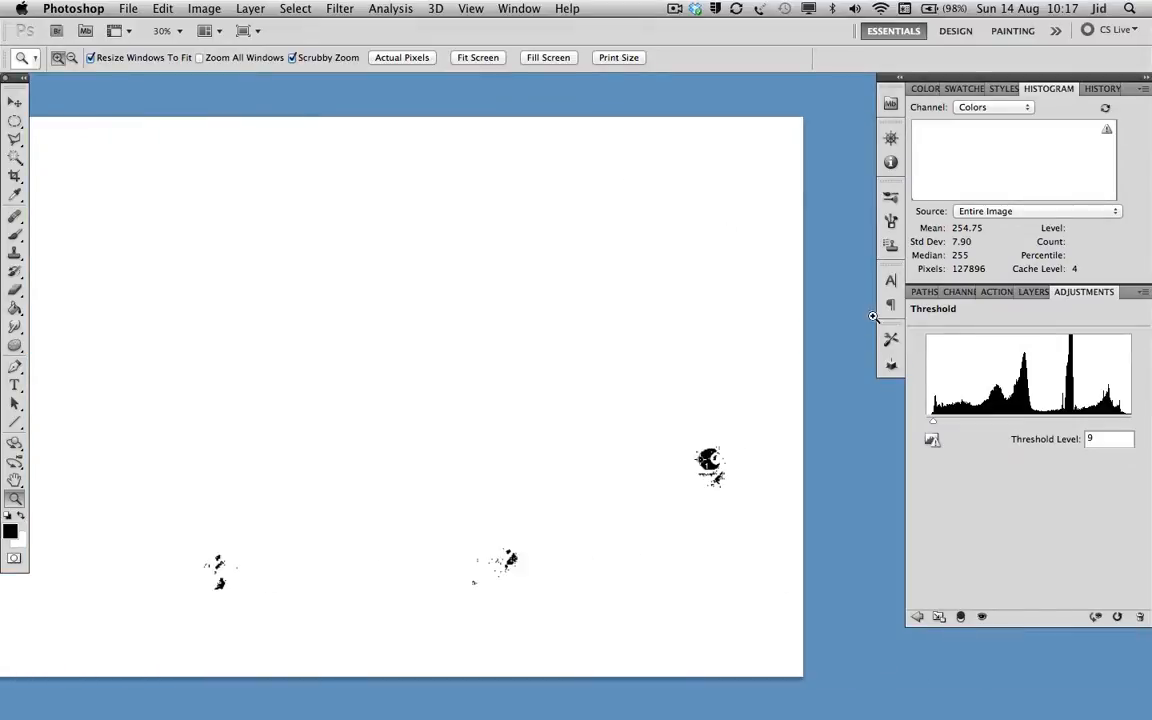
{"action": "mouse_move", "coordinate": [933, 427]}
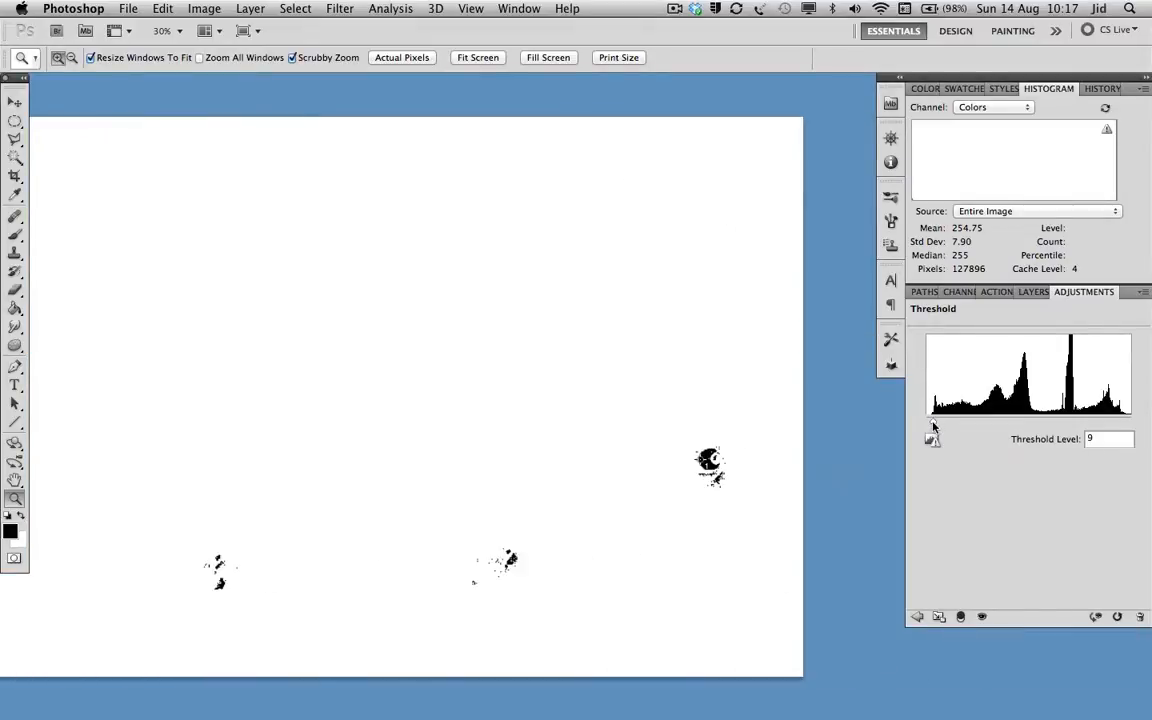
Raise the Threshold to 254 to isolate the brightest highlights, then remove the adjustment.
{"action": "left_click_drag", "start_coordinate": [932, 420], "coordinate": [1120, 420]}
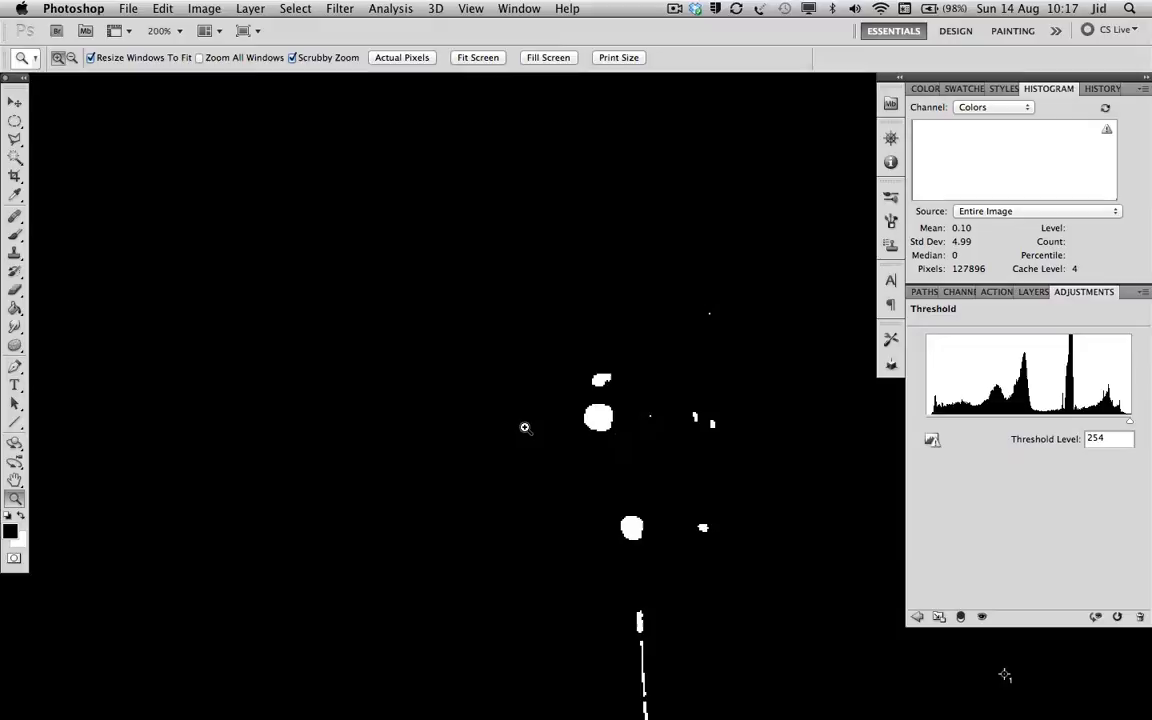
{"action": "left_click", "coordinate": [14, 195]}
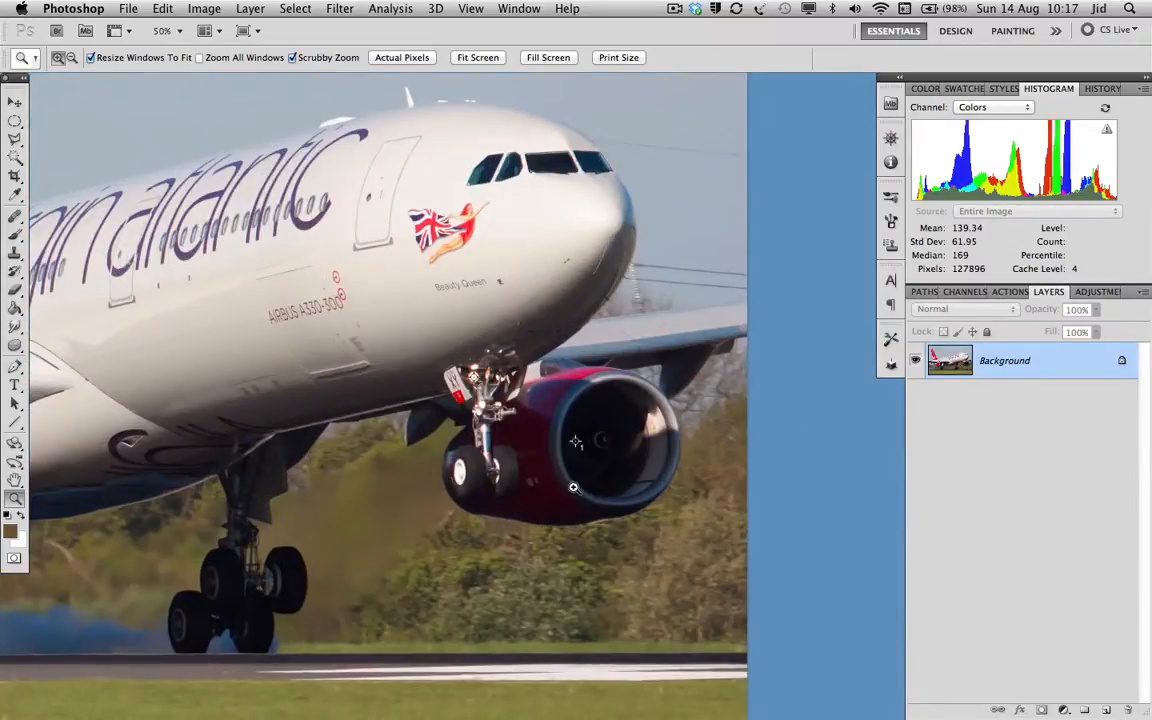
Show the Adjustments panel with its adjustment icons and presets.
{"action": "left_click", "coordinate": [1084, 291]}
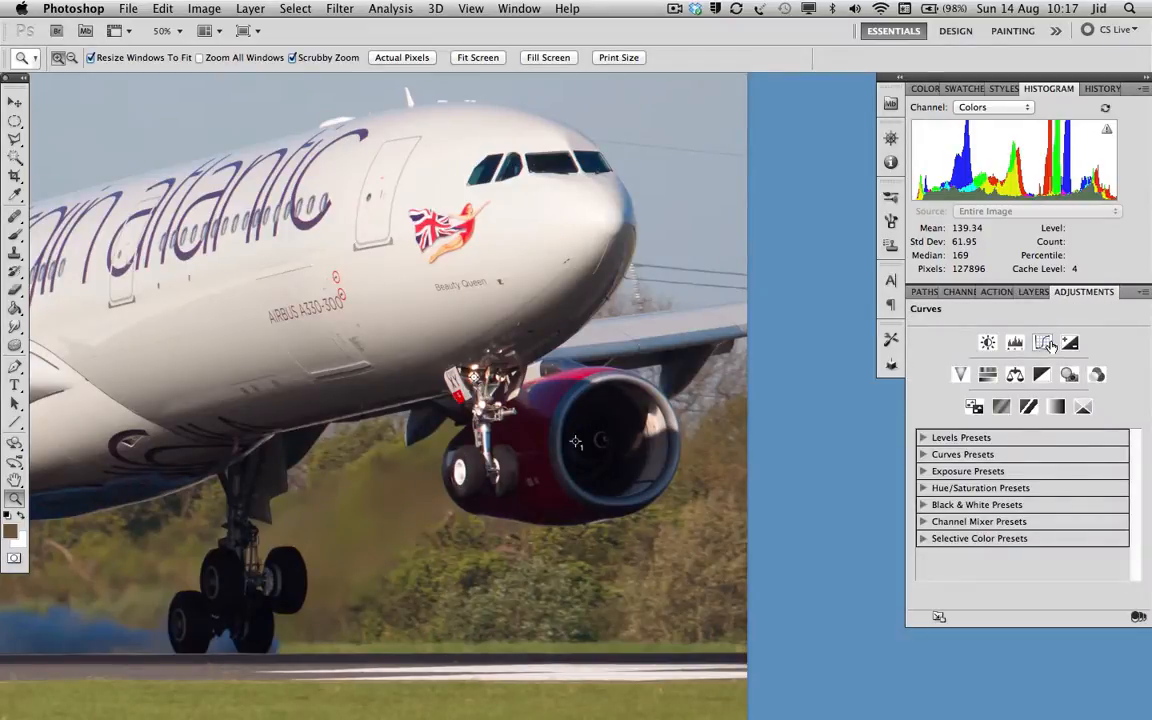
{"action": "mouse_move", "coordinate": [1043, 343]}
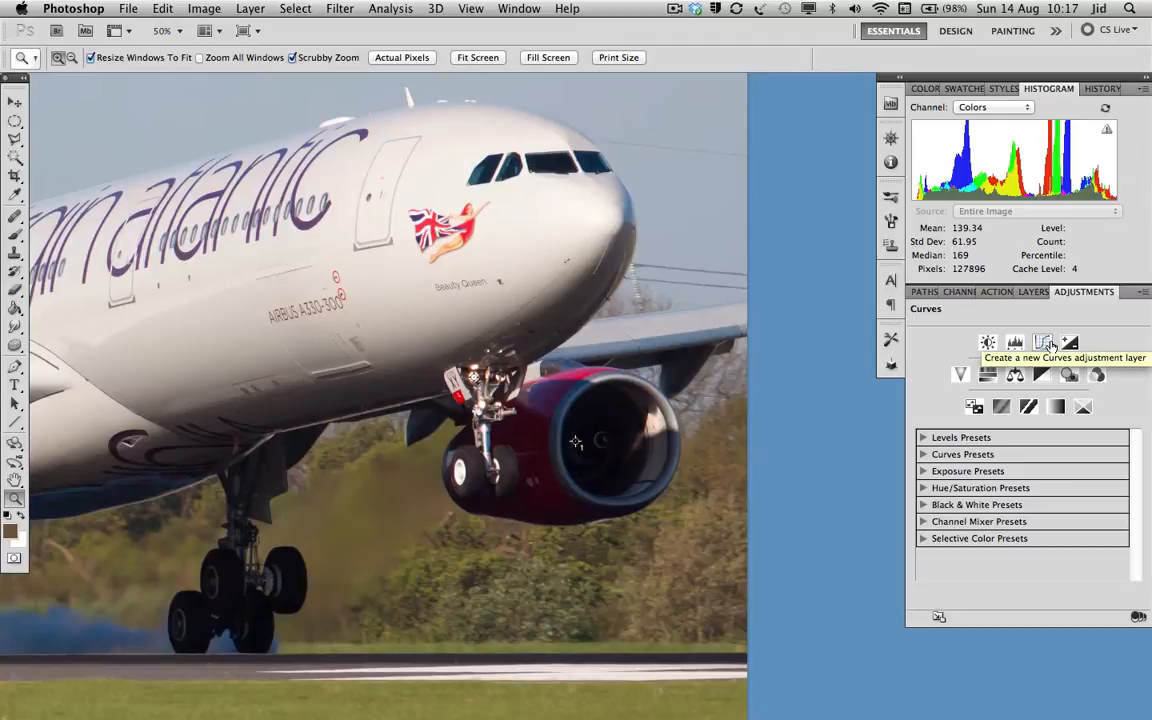
Add a Curves adjustment layer to the airliner photo.
{"action": "left_click", "coordinate": [1043, 342]}
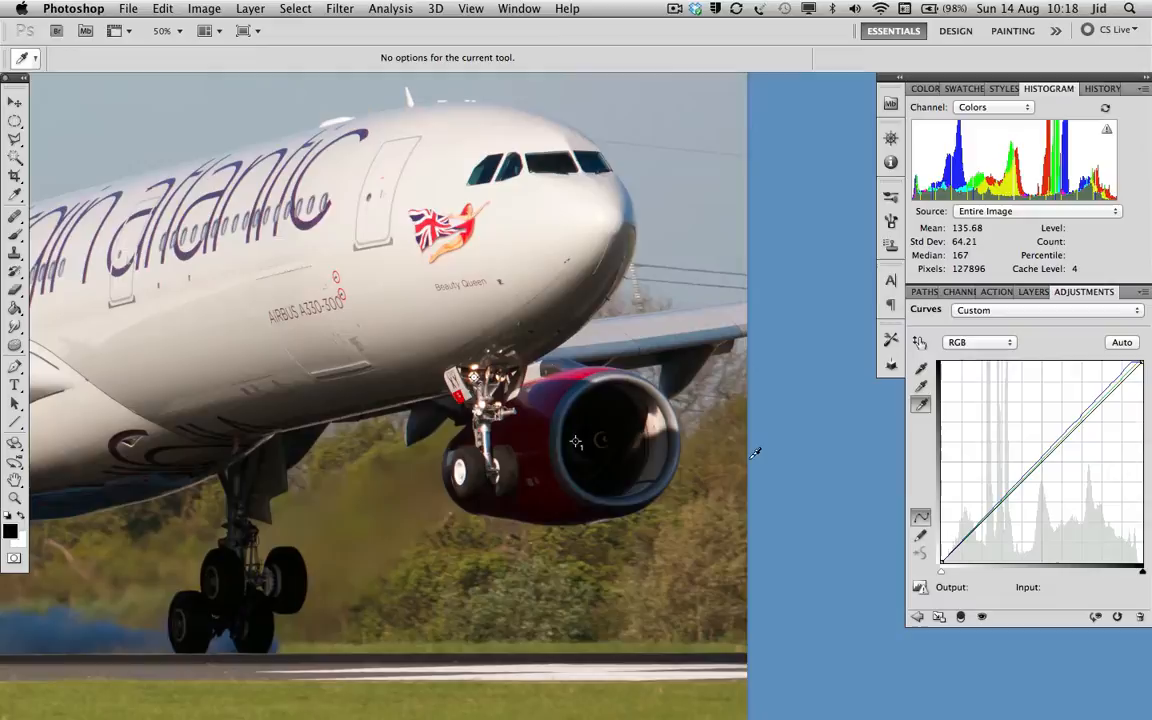
{"action": "mouse_move", "coordinate": [781, 463]}
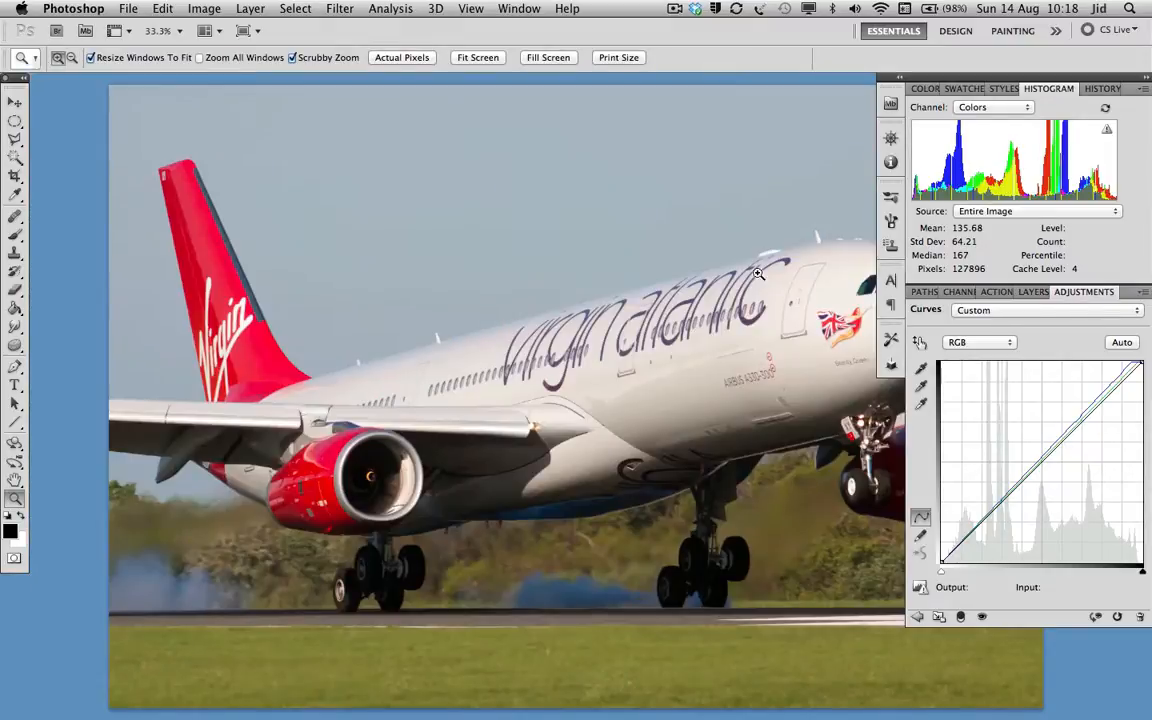
Show the layer list and toggle Curves 1's visibility to compare before and after.
{"action": "left_click", "coordinate": [1048, 291]}
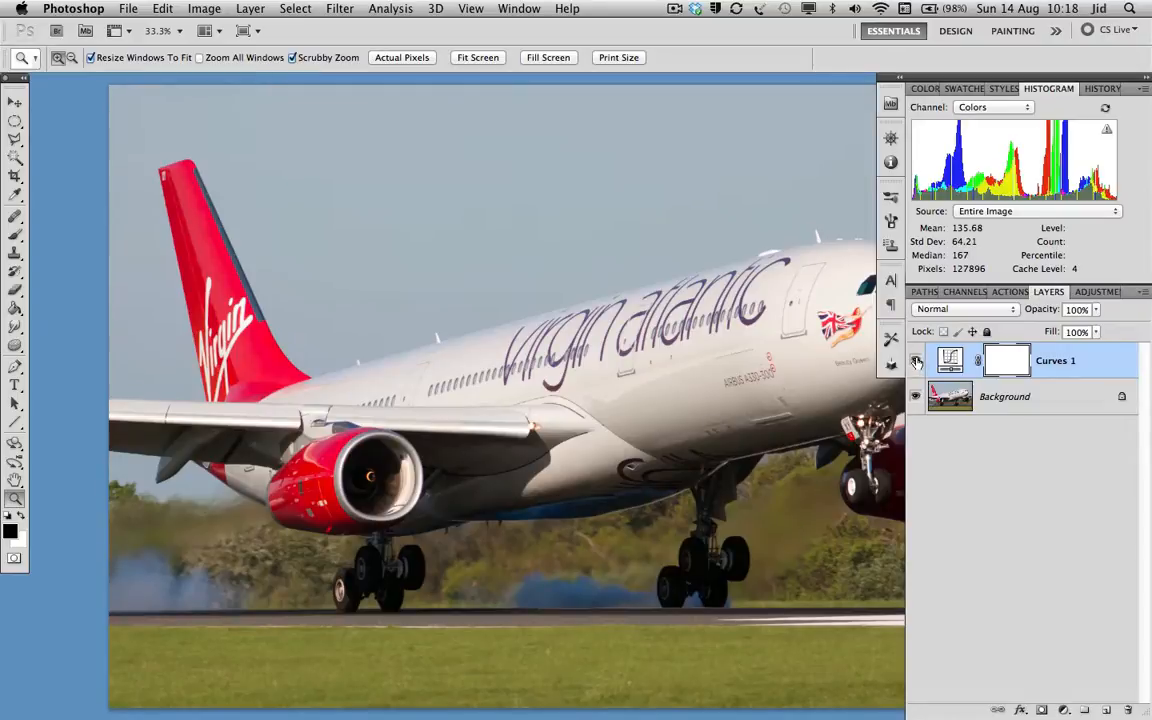
{"action": "left_click", "coordinate": [915, 361]}
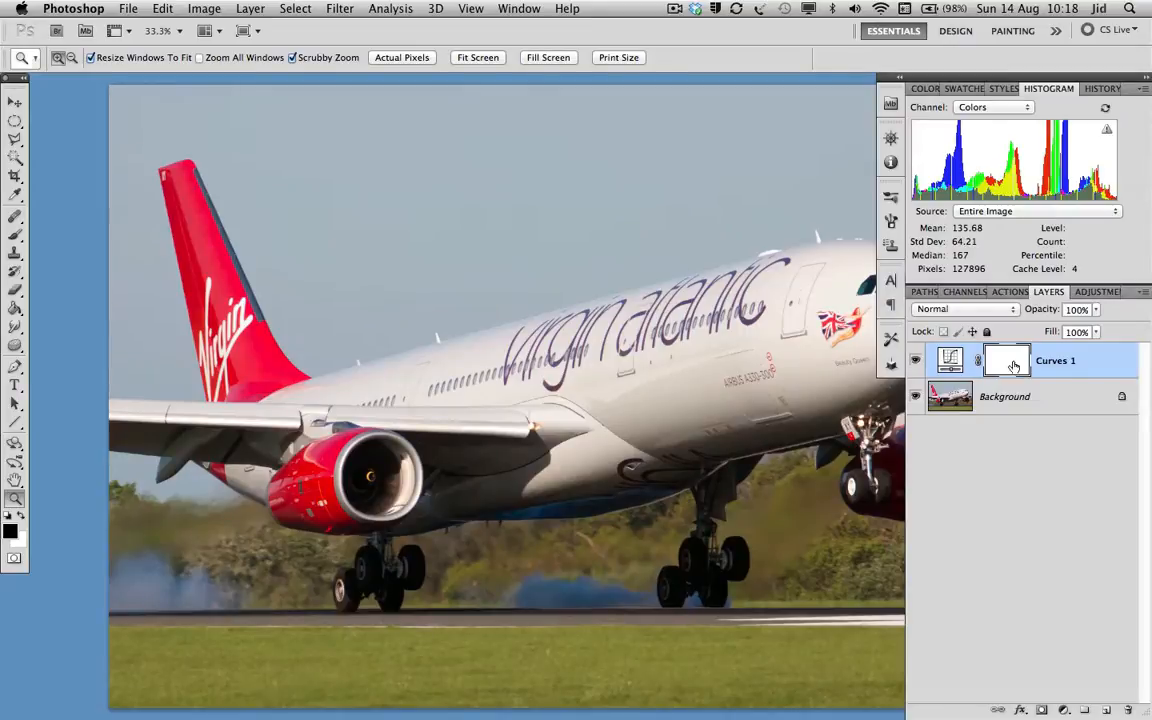
{"action": "mouse_move", "coordinate": [1008, 456]}
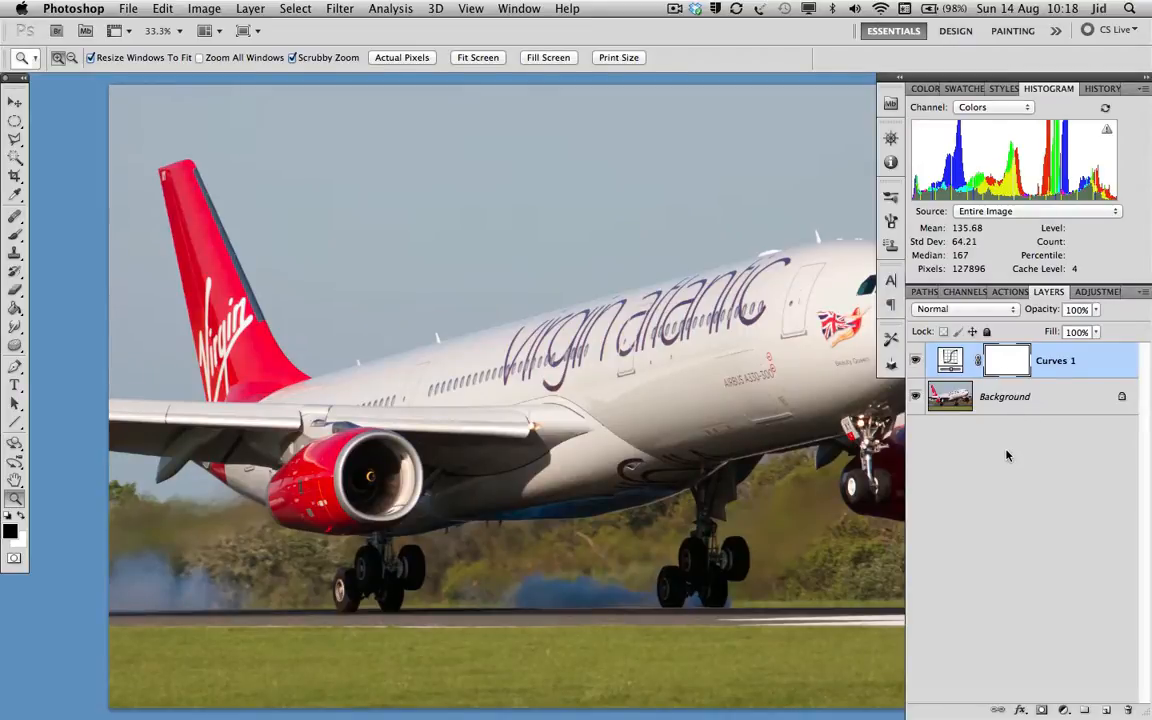